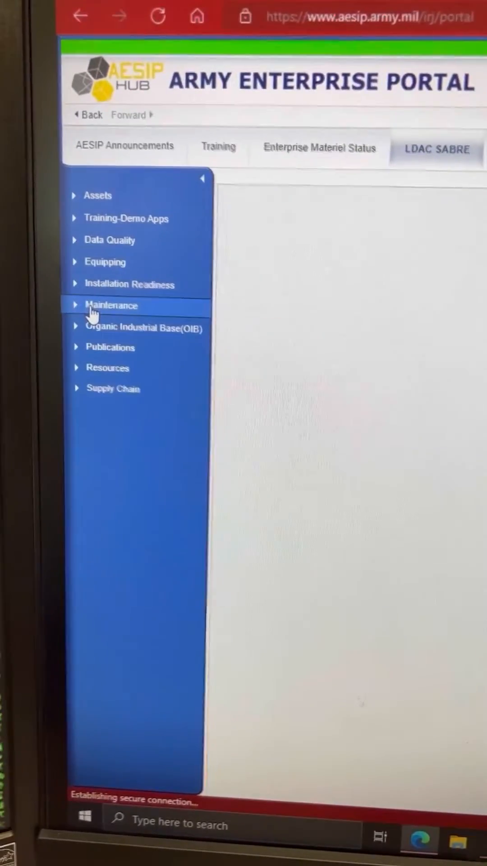
Expand the Maintenance section in the portal's left navigation panel.
{"action": "left_click", "coordinate": [111, 305]}
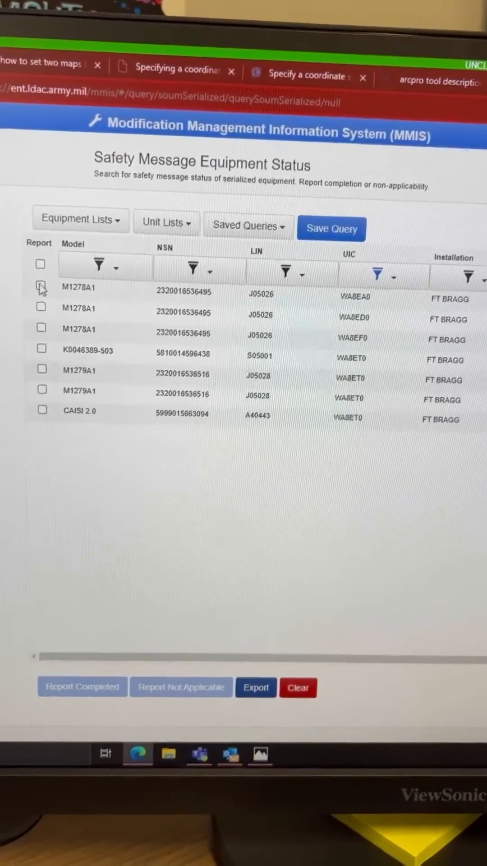
Mark the first M1278A1 row, UIC WA8EA0, with its Report checkbox.
{"action": "left_click", "coordinate": [41, 286]}
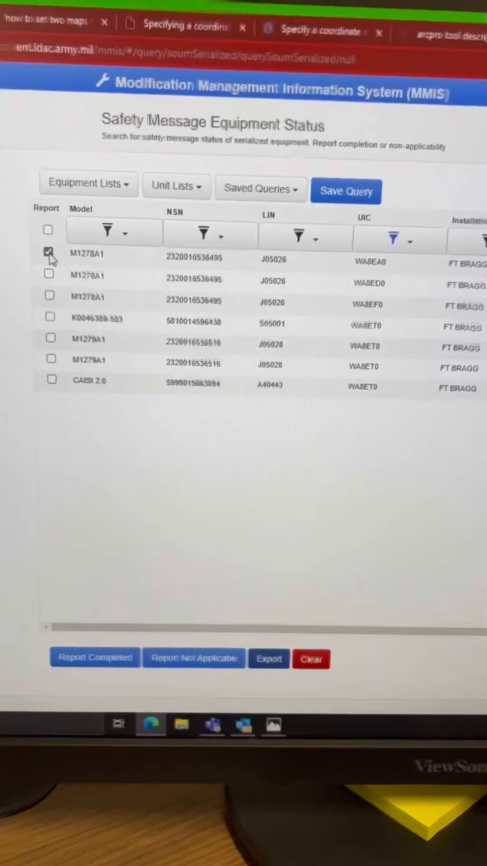
{"action": "scroll", "scroll_direction": "down", "scroll_amount": 3}
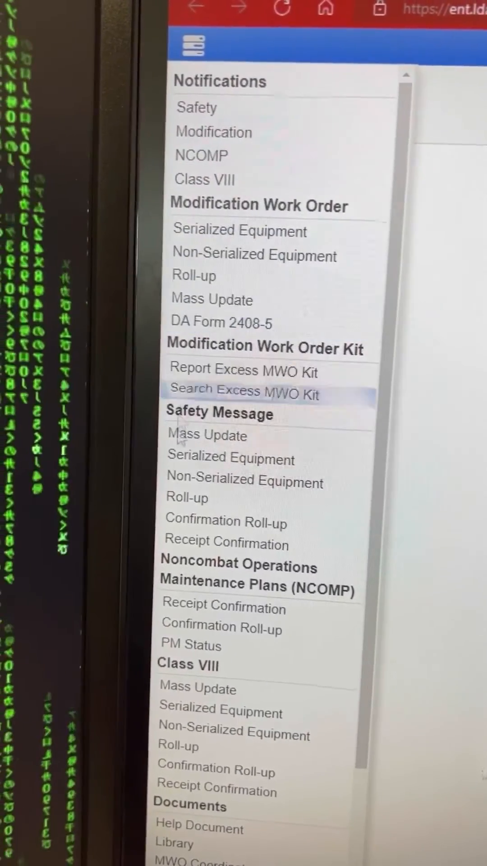
{"action": "mouse_move", "coordinate": [251, 483]}
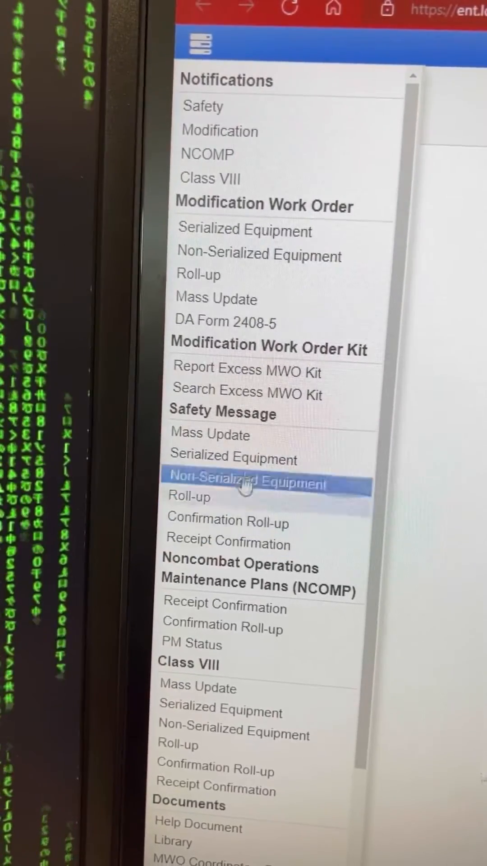
{"action": "mouse_move", "coordinate": [231, 455]}
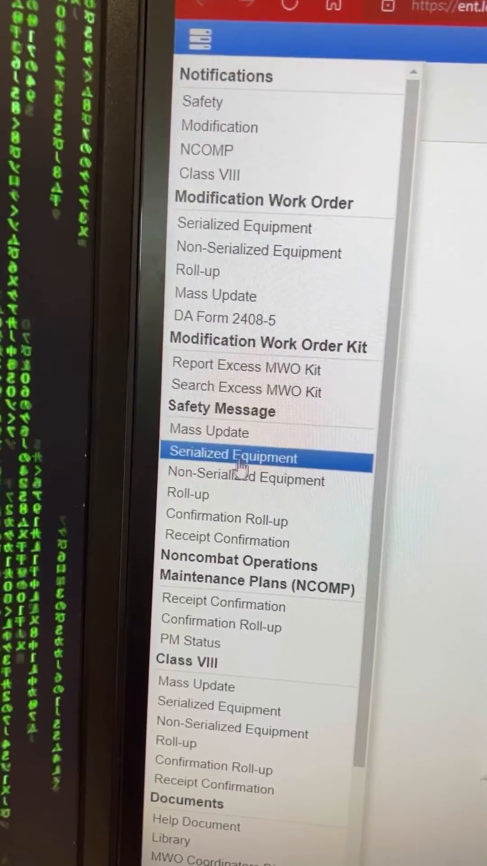
Choose Safety Message > Serialized Equipment from the MMIS navigation menu.
{"action": "left_click", "coordinate": [232, 457]}
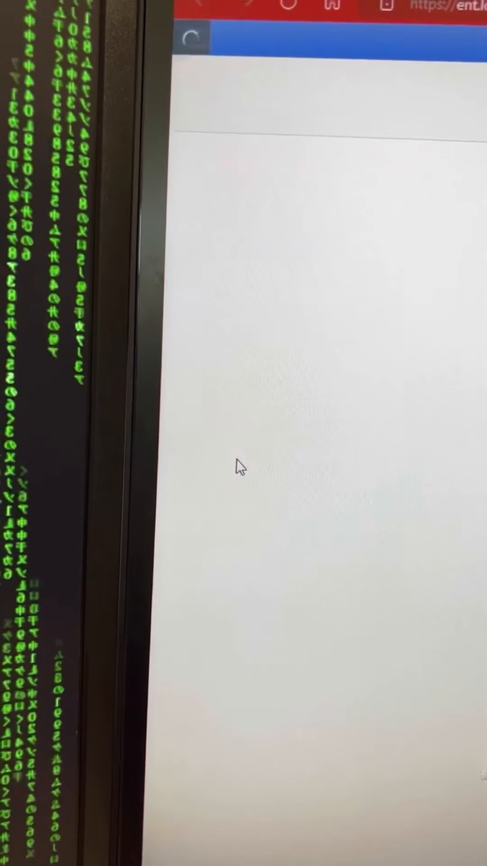